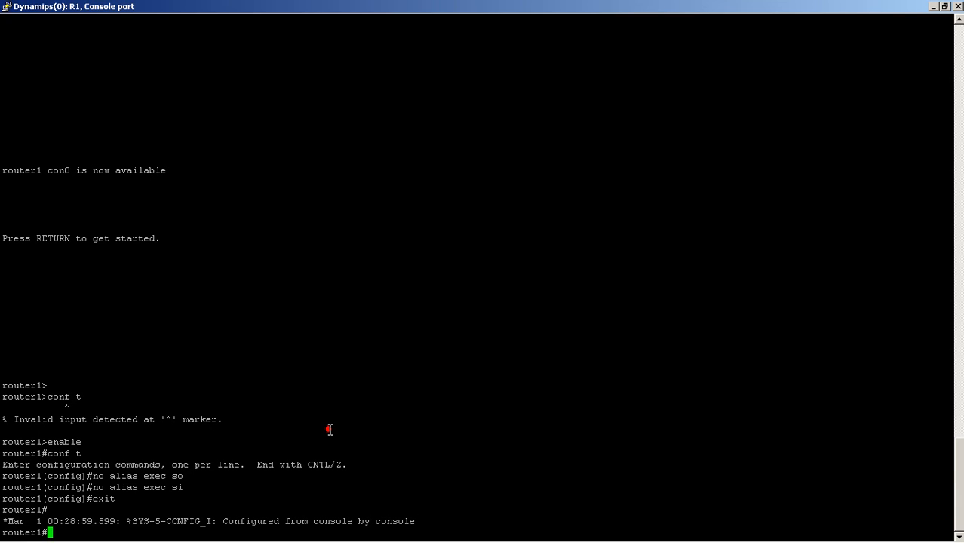
Step: Run 'show ip protocols' to review EIGRP details, then start 'conf t'
{"action": "type", "text": "show ip proto"}
{"action": "type", "text": "show ip int br"}
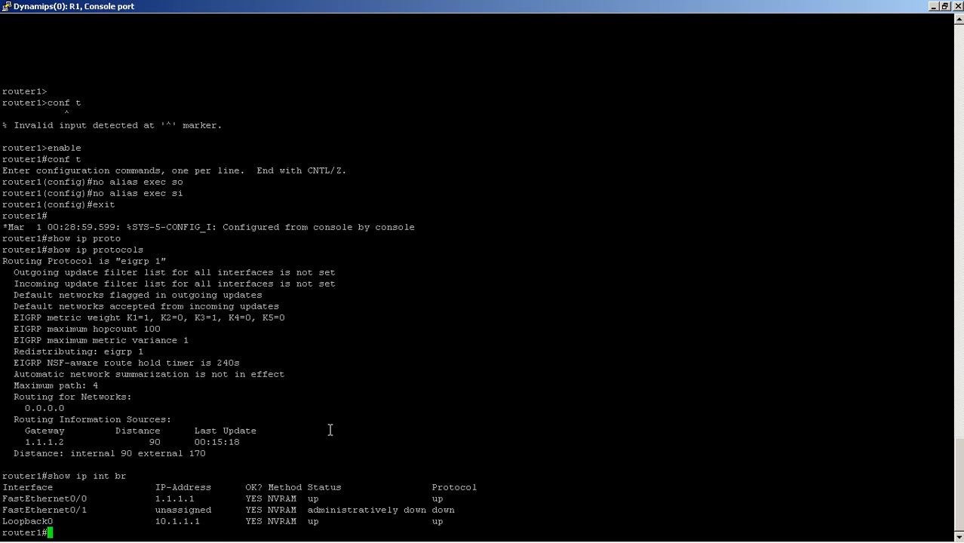
{"action": "type", "text": "conf t"}
{"action": "type", "text": "alias exec"}
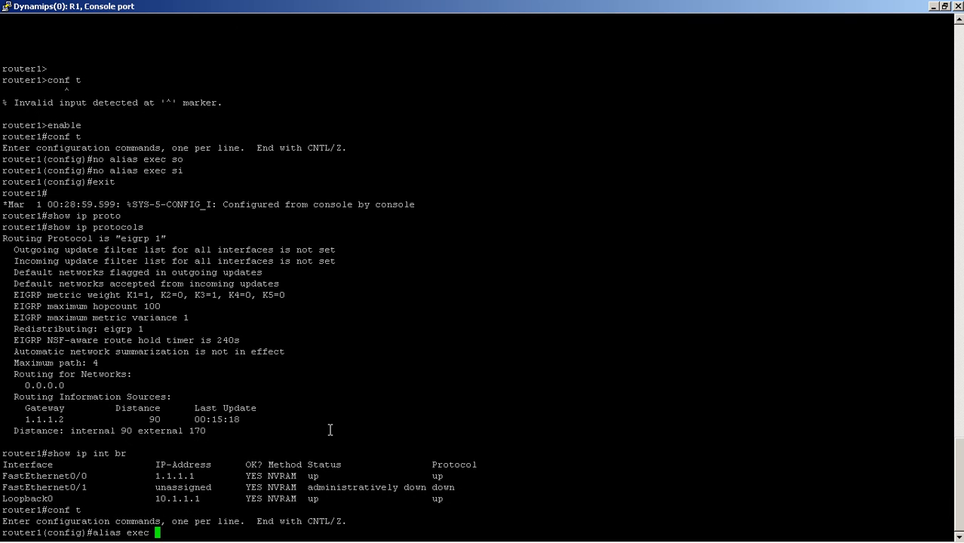
Step: Define exec alias sp as 'show ip protocols'
{"action": "type", "text": "sp"}
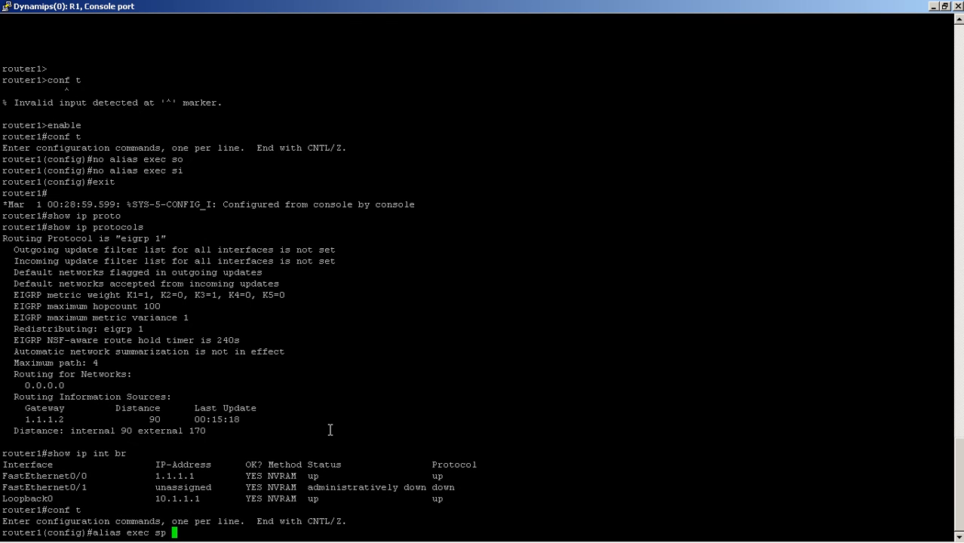
{"action": "type", "text": "show"}
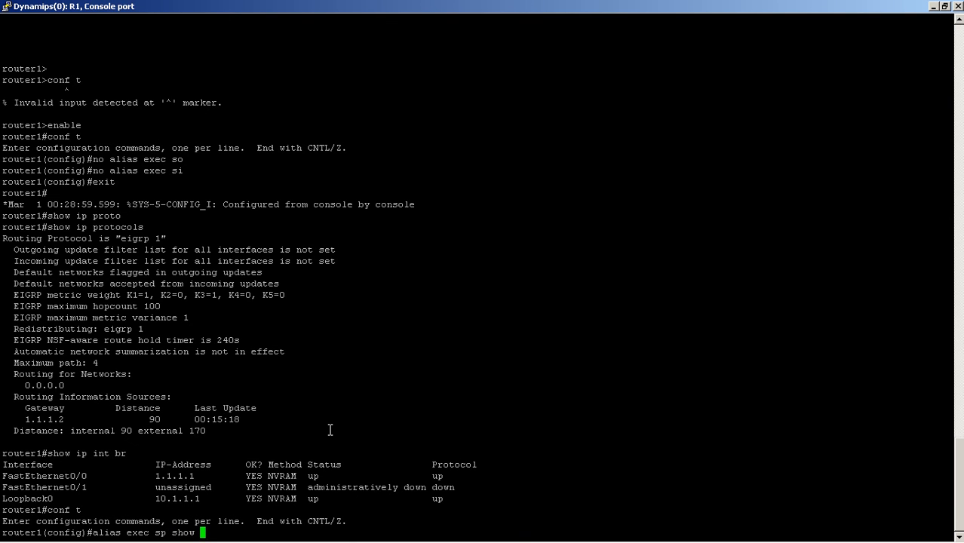
{"action": "type", "text": "ip protoc"}
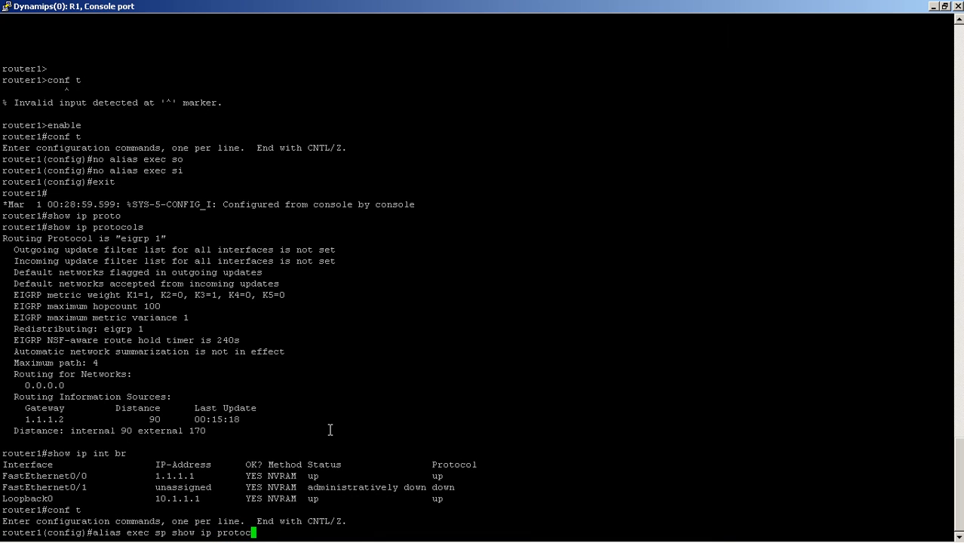
{"action": "key", "text": "Return"}
{"action": "type", "text": "alias exec"}
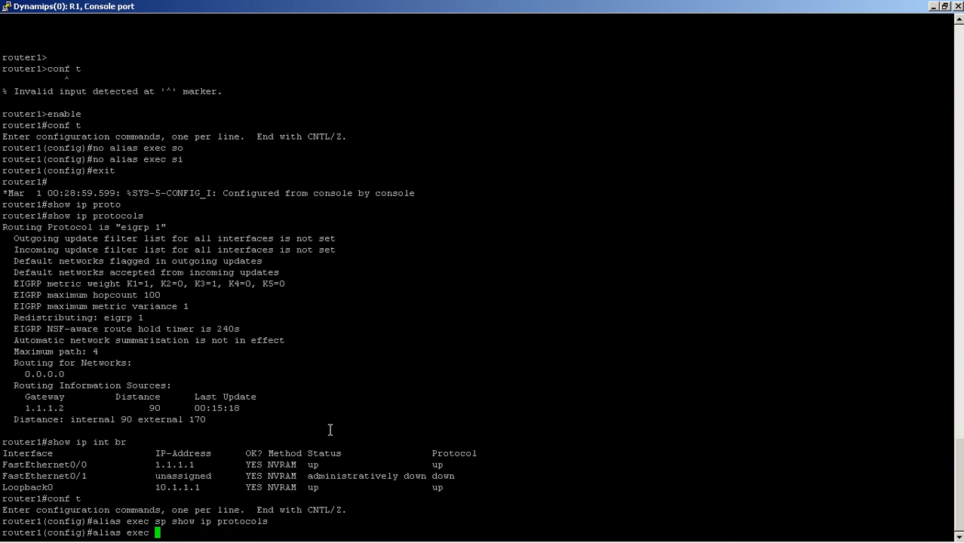
Step: Define exec alias si as 'show ip int br'
{"action": "type", "text": "si"}
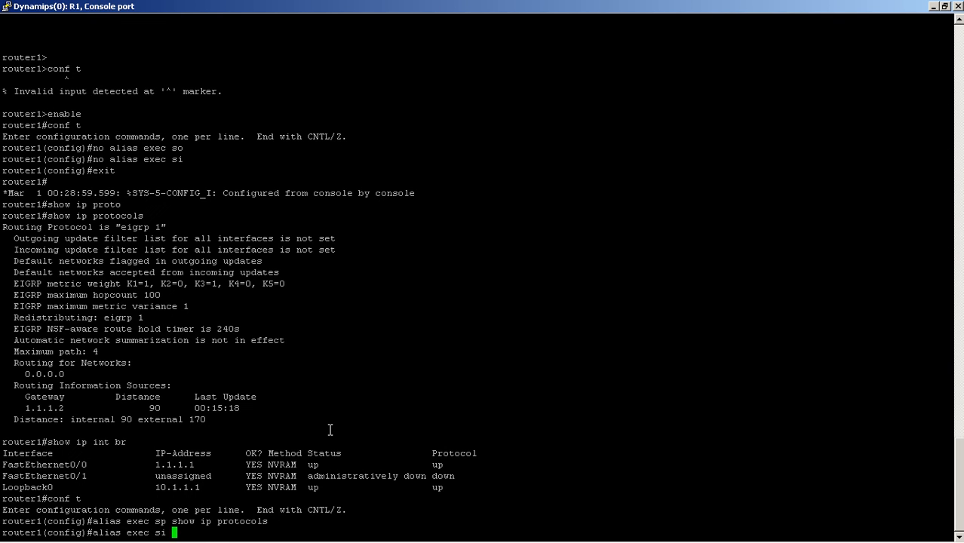
{"action": "type", "text": "show ip int br"}
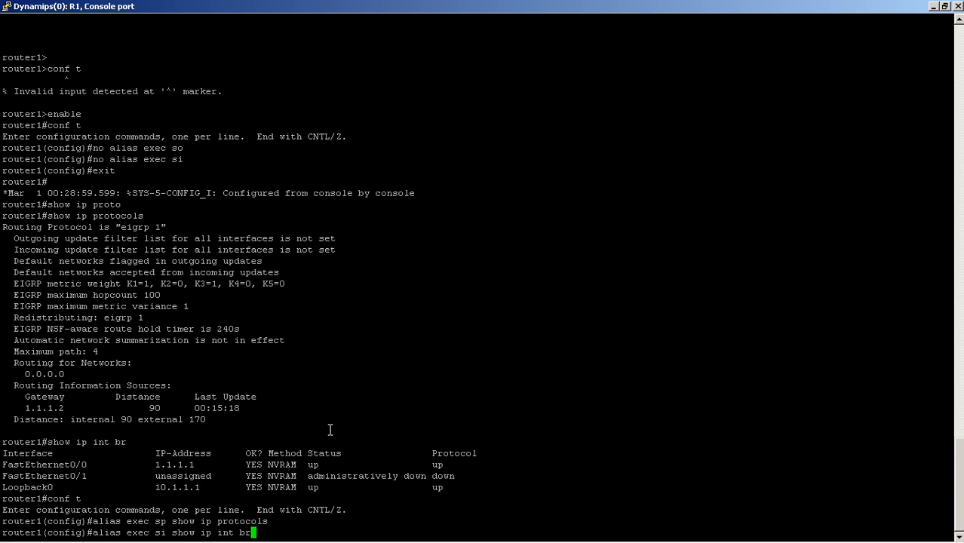
{"action": "key", "text": "Return"}
{"action": "type", "text": "show aliases"}
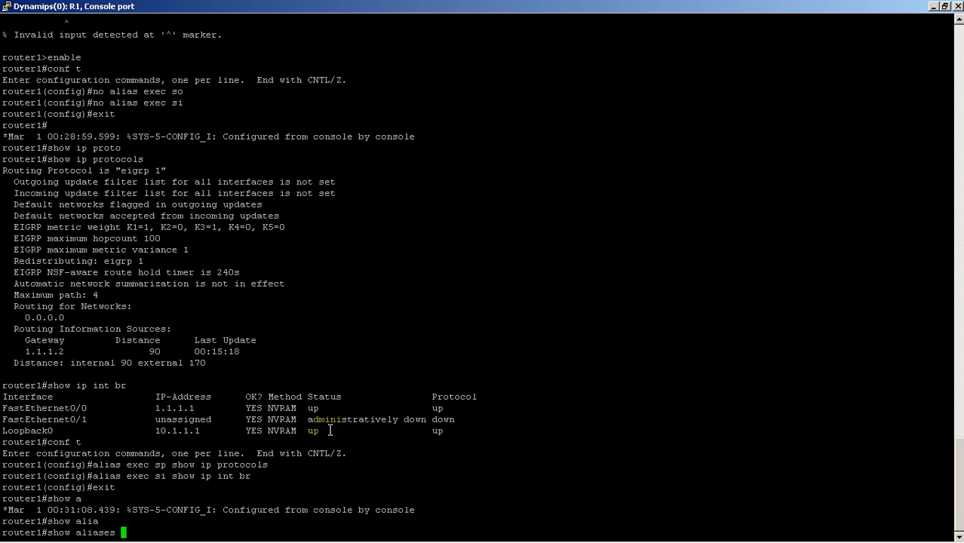
Step: Display the exec alias table with sp and si listed among the defaults
{"action": "key", "text": "Return"}
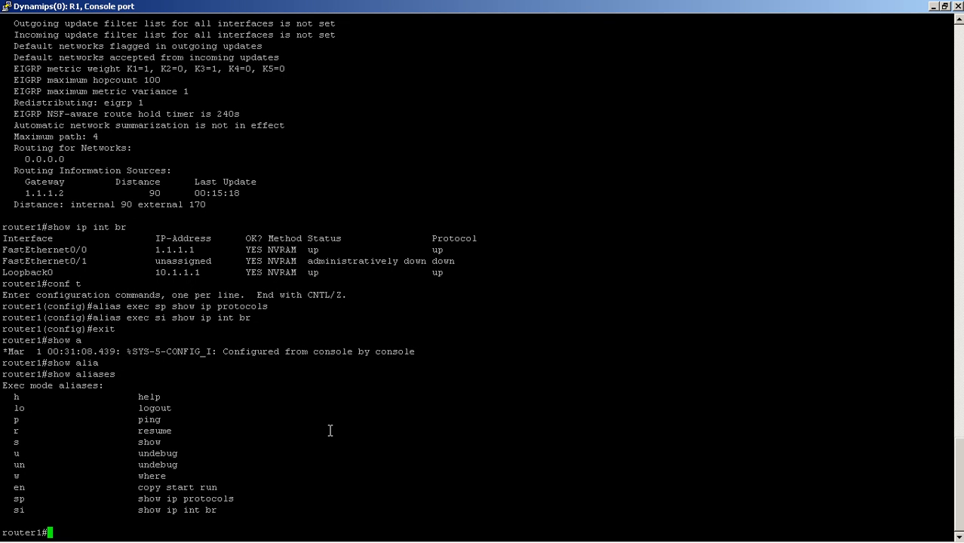
{"action": "mouse_move", "coordinate": [70, 498]}
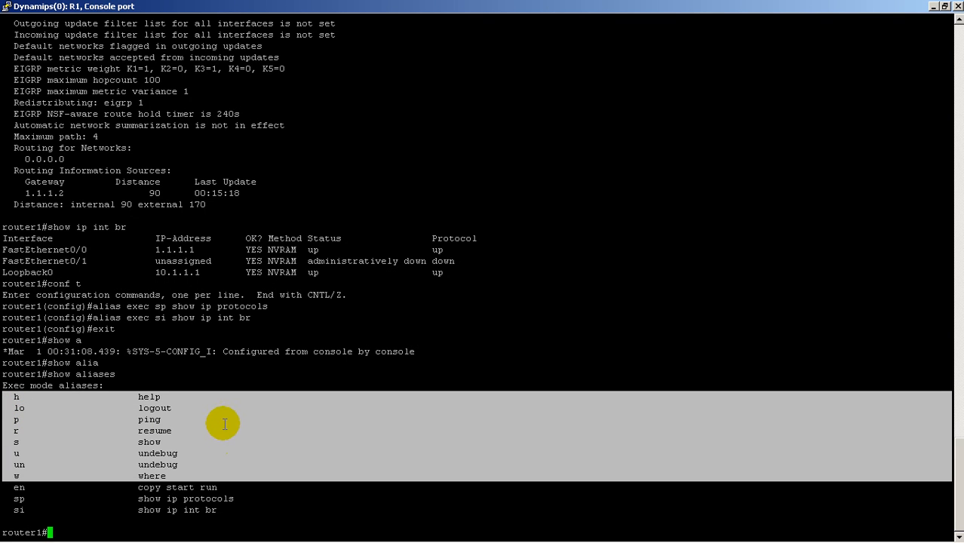
{"action": "mouse_move", "coordinate": [190, 440]}
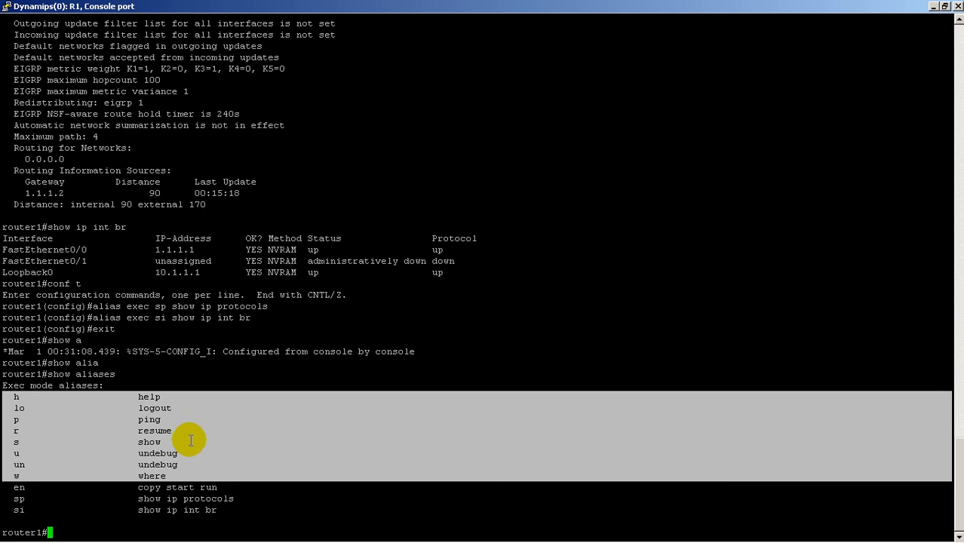
{"action": "mouse_move", "coordinate": [160, 440]}
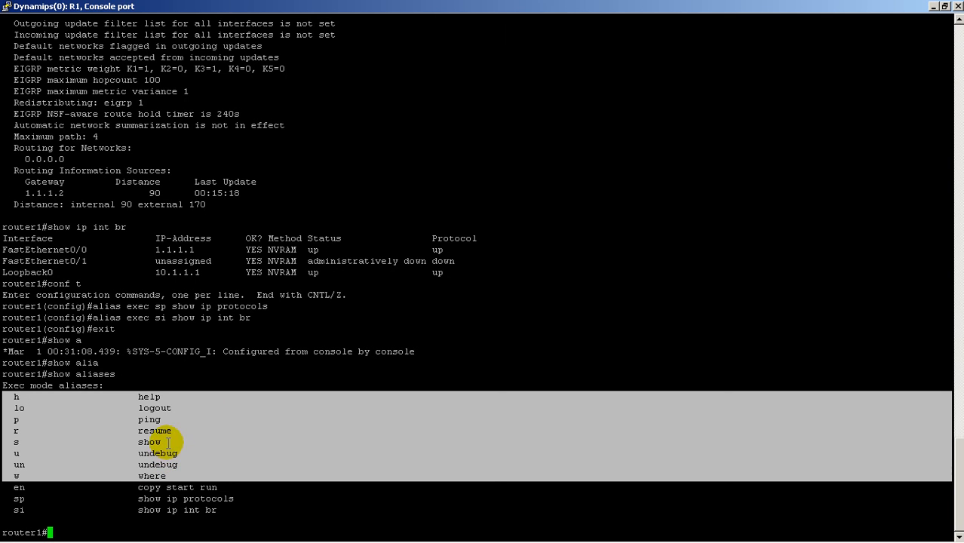
{"action": "mouse_move", "coordinate": [190, 426]}
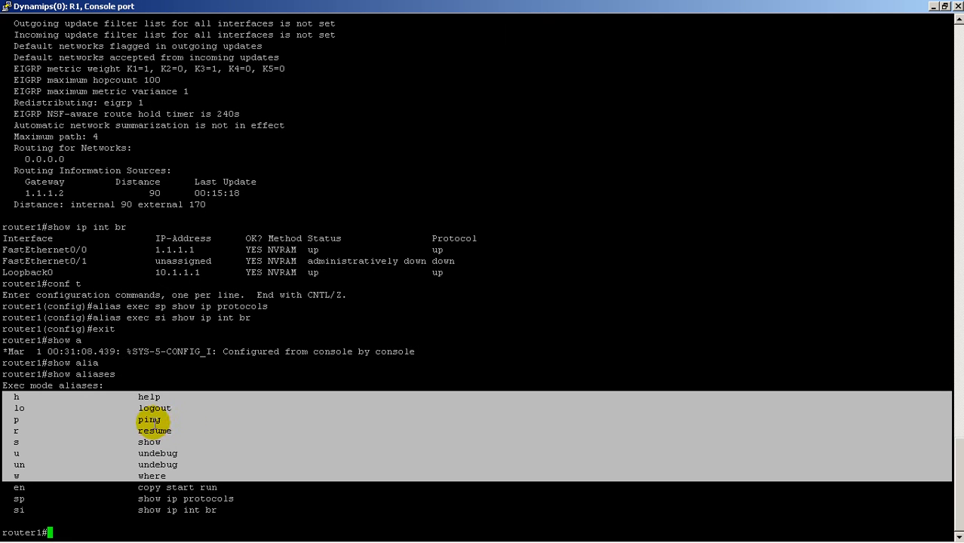
{"action": "mouse_move", "coordinate": [256, 453]}
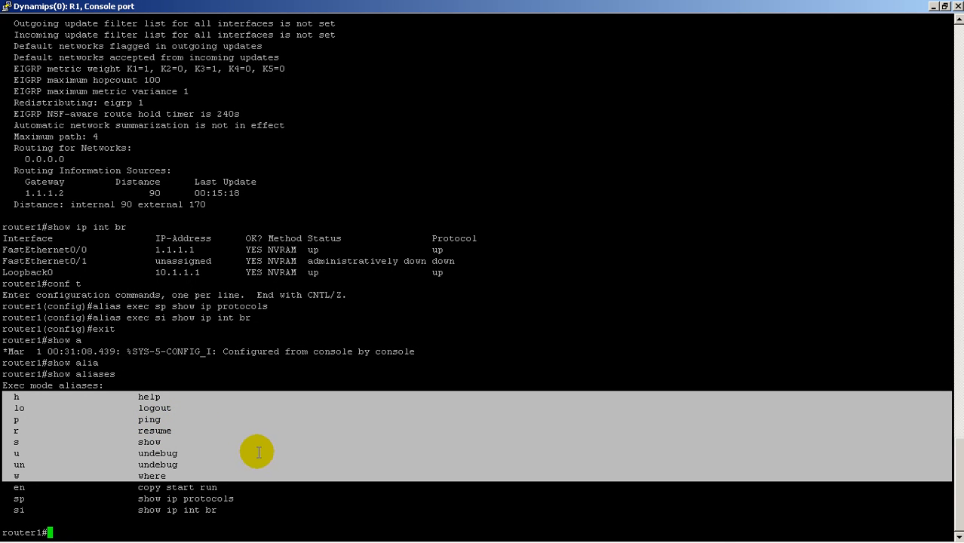
{"action": "mouse_move", "coordinate": [188, 471]}
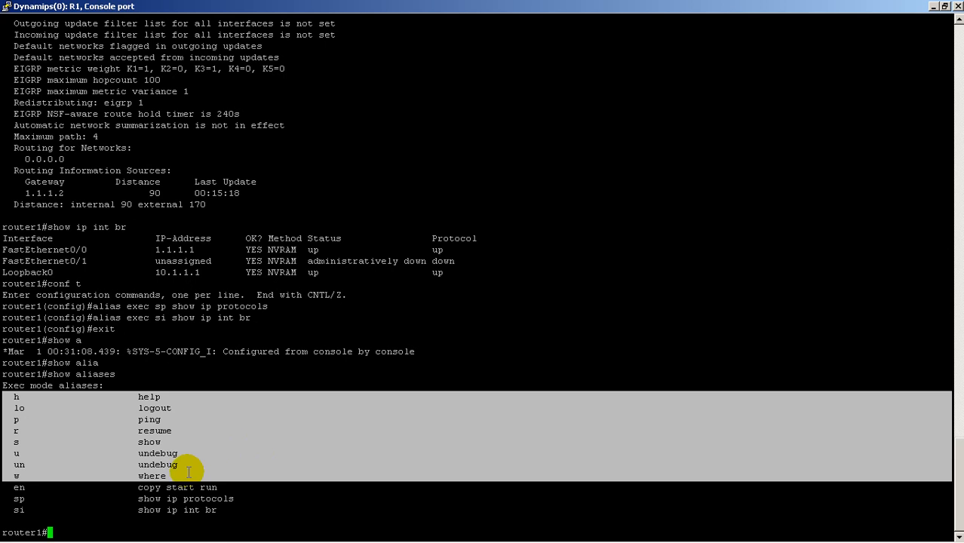
{"action": "mouse_move", "coordinate": [59, 414]}
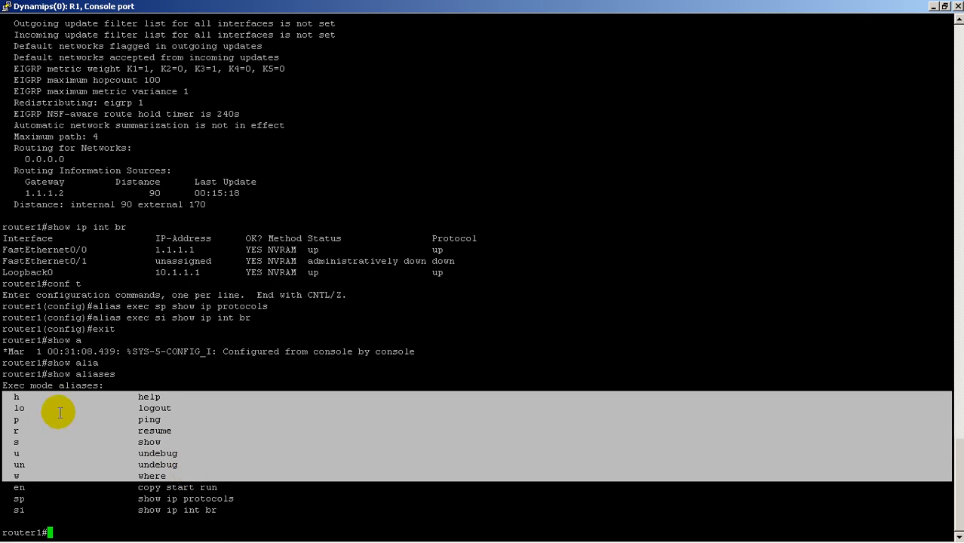
{"action": "mouse_move", "coordinate": [34, 480]}
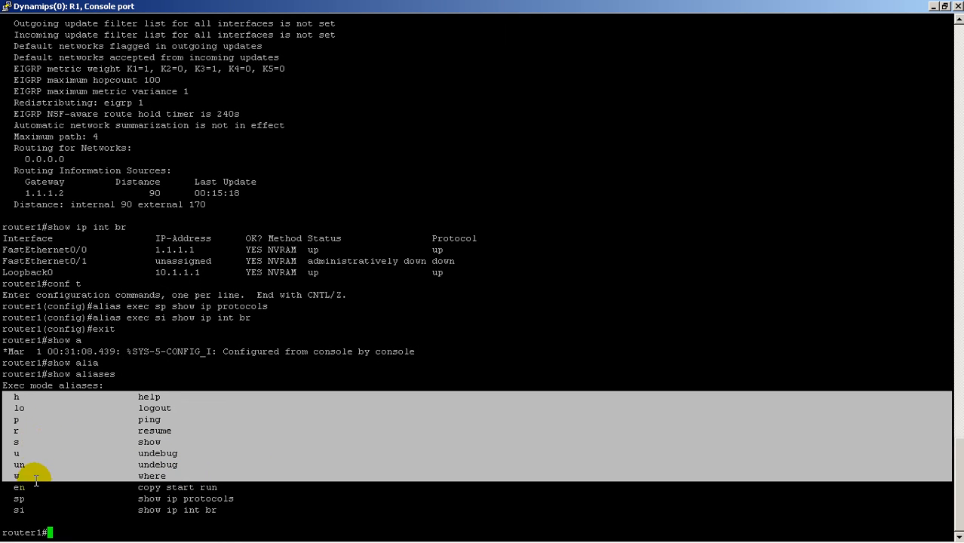
{"action": "mouse_move", "coordinate": [18, 441]}
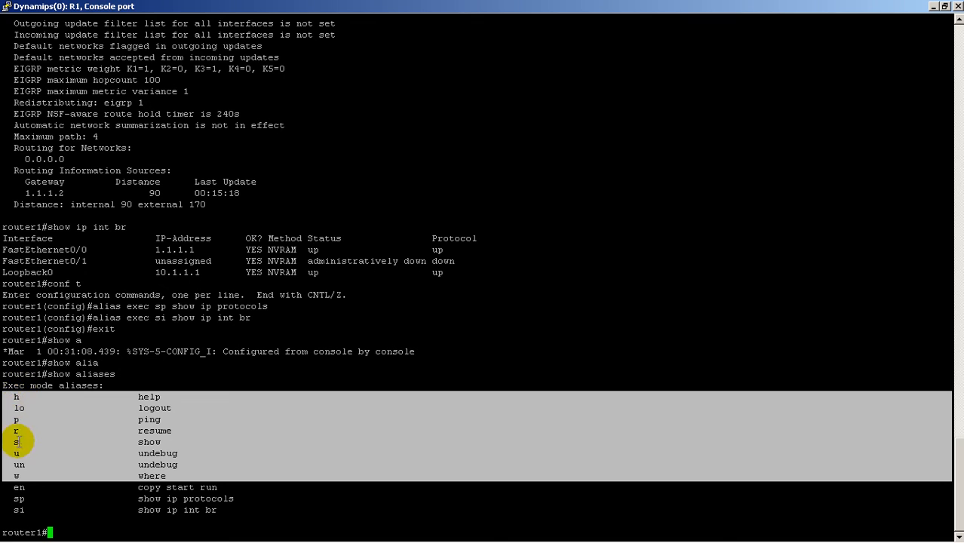
{"action": "mouse_move", "coordinate": [18, 480]}
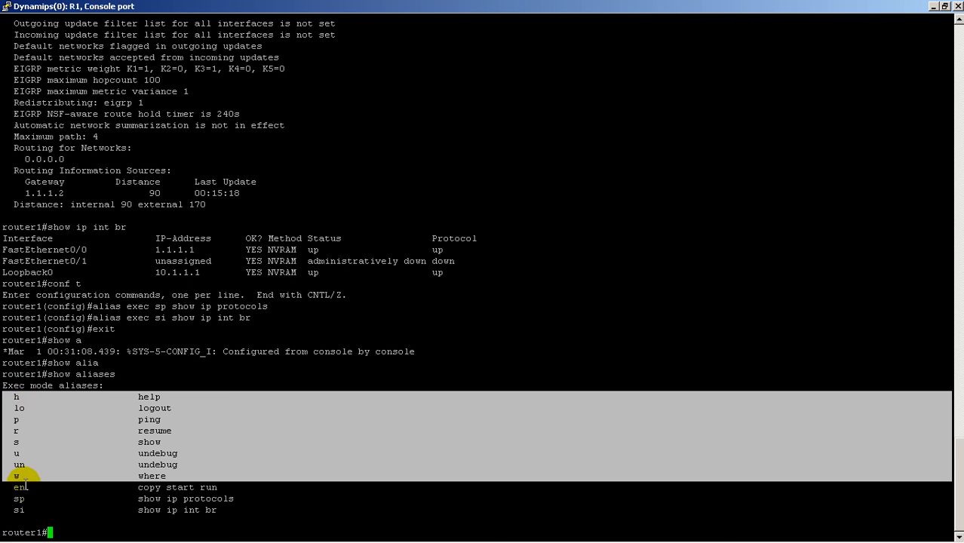
{"action": "mouse_move", "coordinate": [42, 468]}
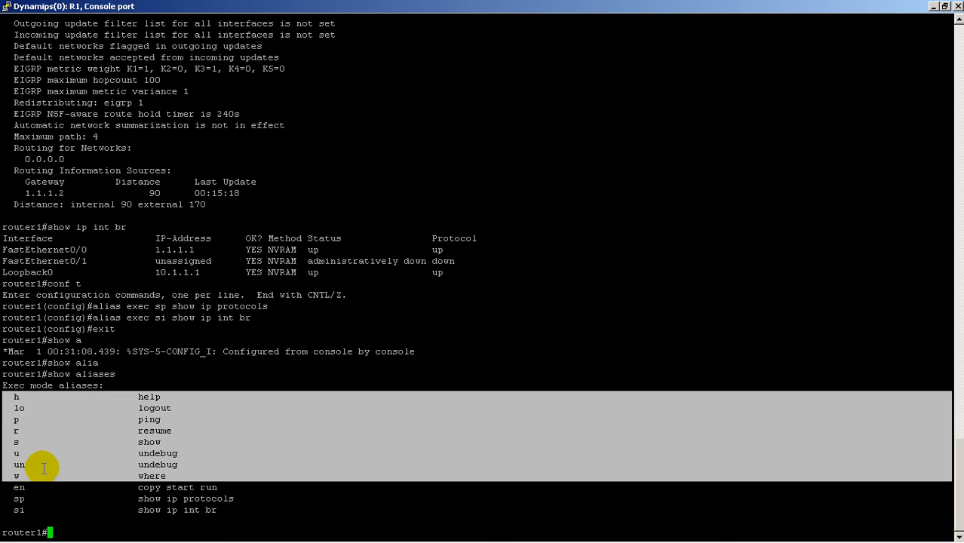
{"action": "mouse_move", "coordinate": [50, 464]}
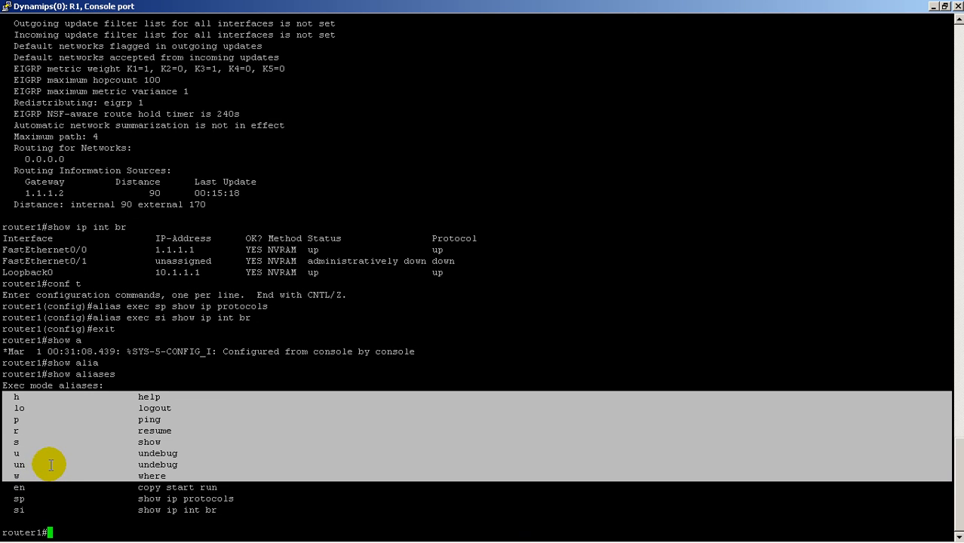
{"action": "mouse_move", "coordinate": [78, 453]}
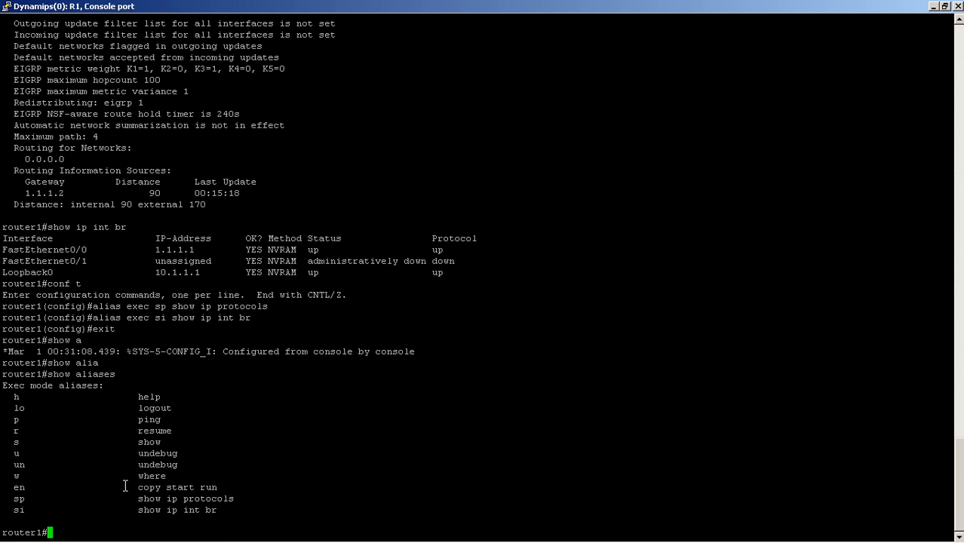
Step: Run sp for protocol details, mistype so, run si for the interface summary, start conf
{"action": "type", "text": "sp"}
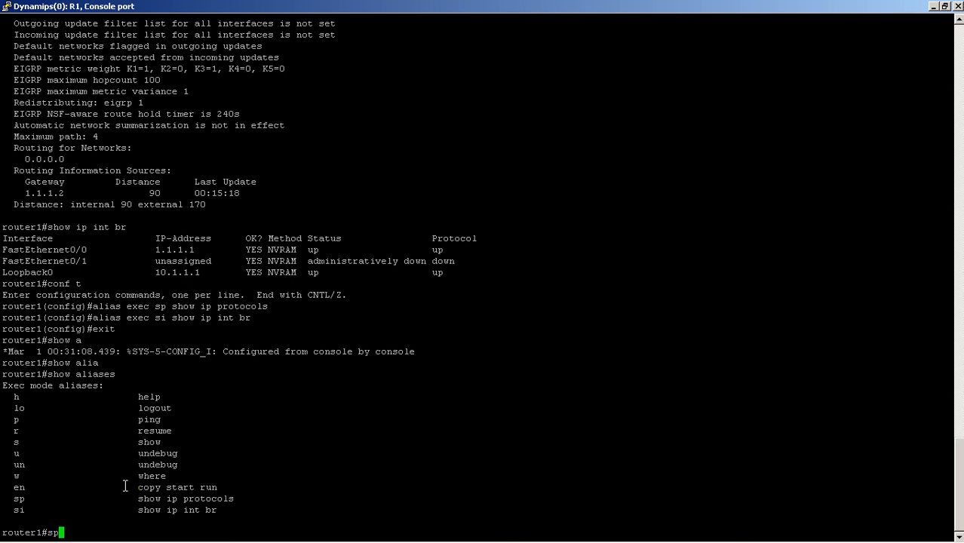
{"action": "key", "text": "Return"}
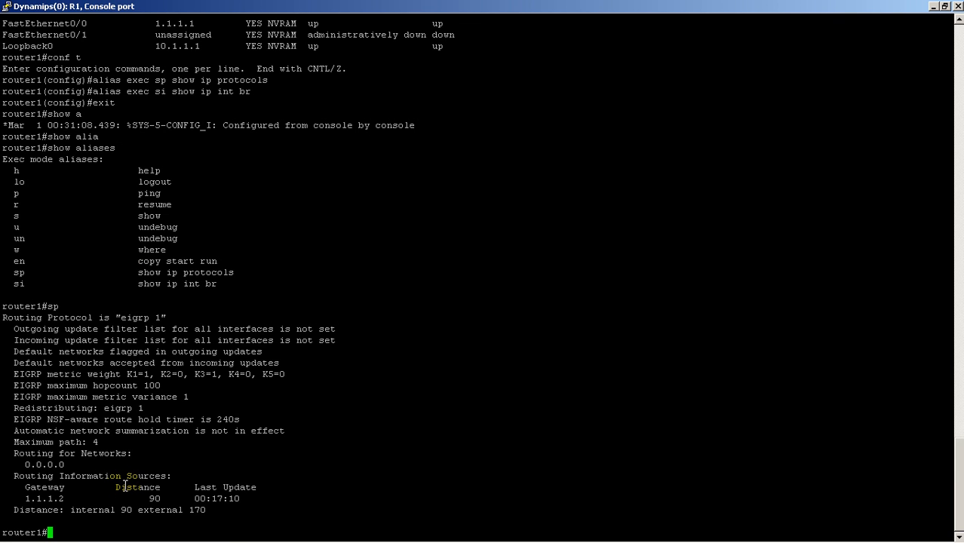
{"action": "type", "text": "o"}
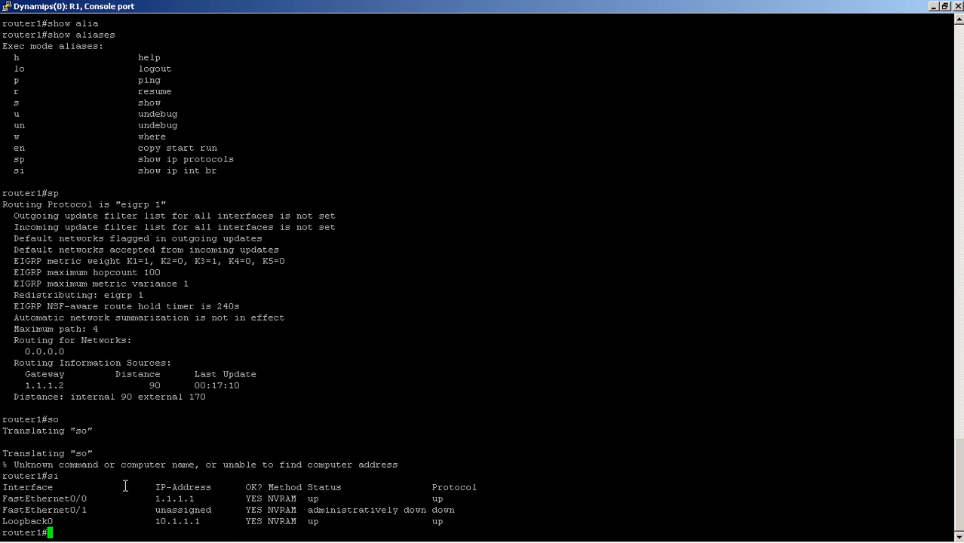
{"action": "type", "text": "conf"}
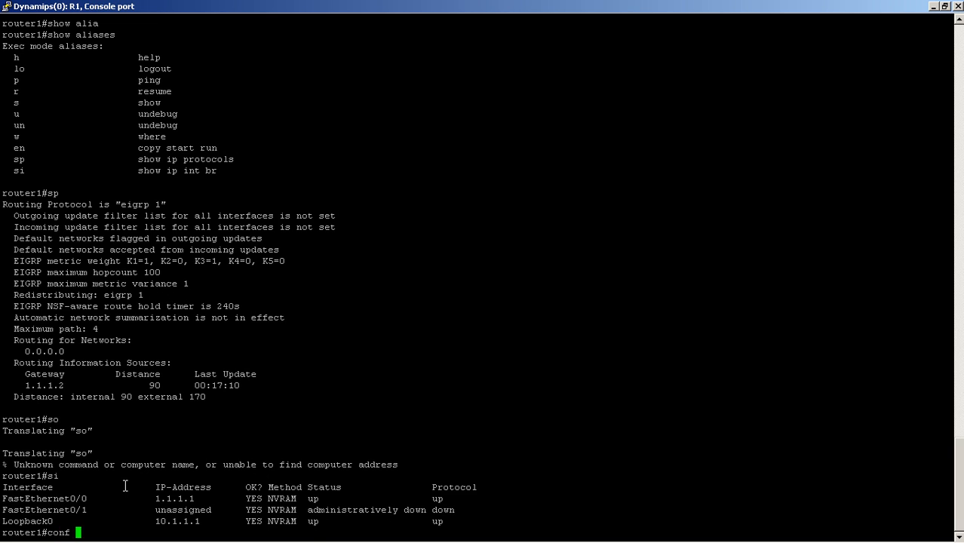
Step: Enter configuration mode and submit 'no alias exec so'
{"action": "key", "text": "Return"}
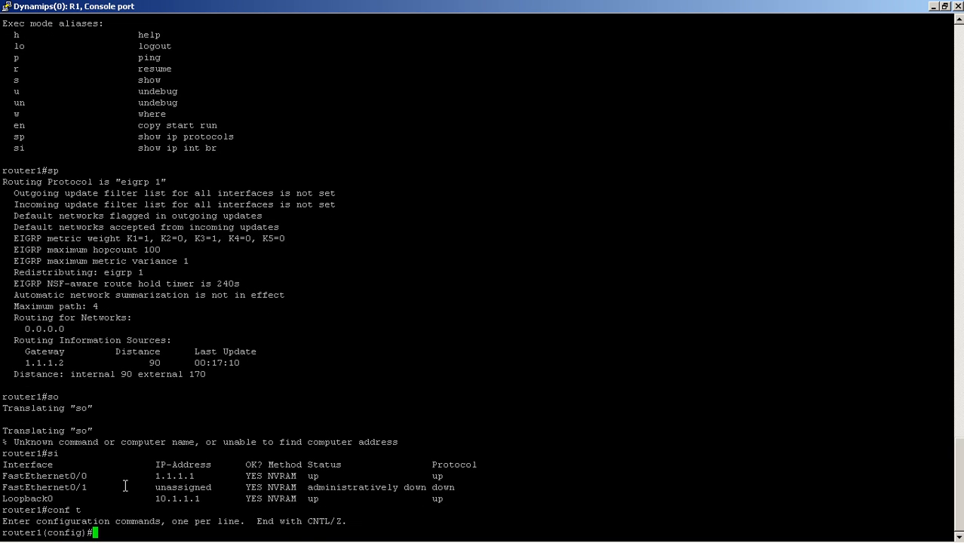
{"action": "type", "text": "no alias"}
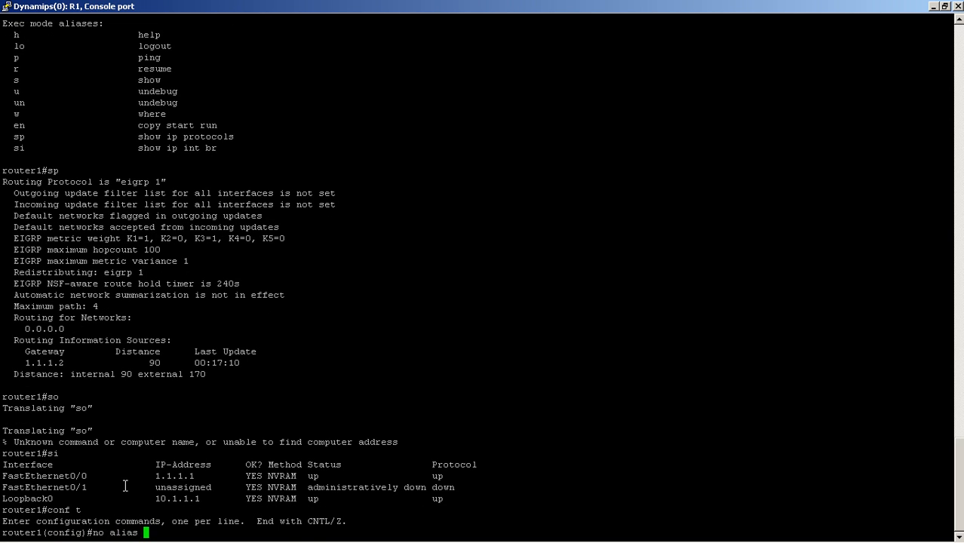
{"action": "type", "text": "exec so"}
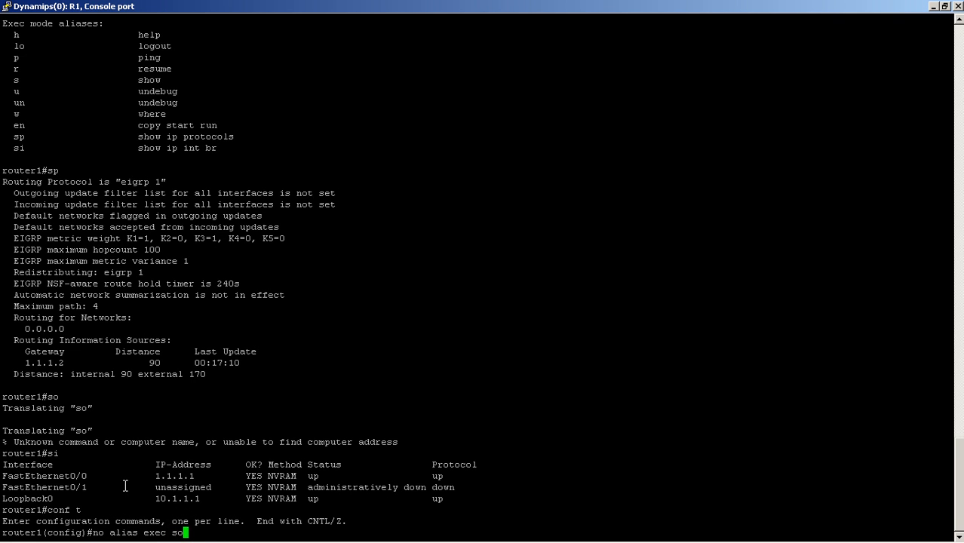
{"action": "key", "text": "Return"}
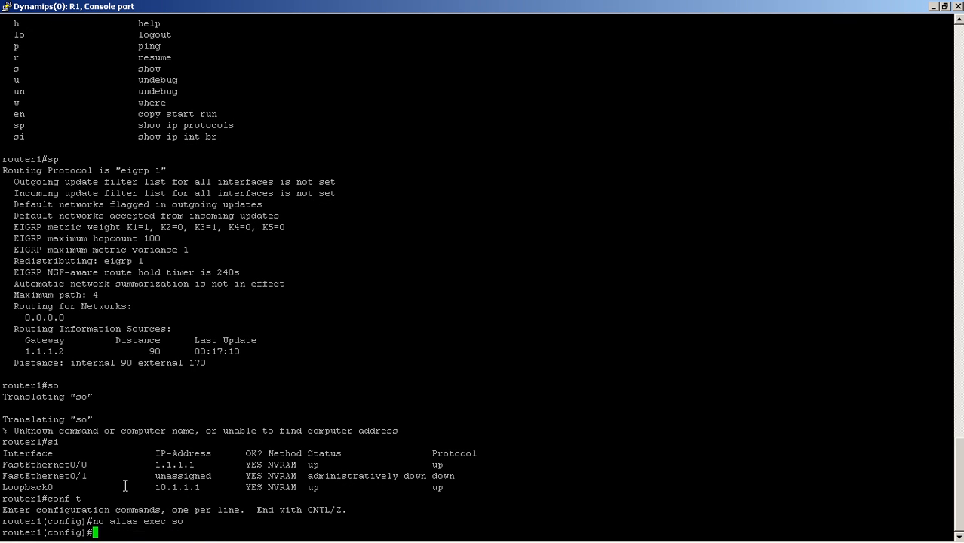
Step: Remove the si alias and list aliases with 'do show aliases' to confirm sp remains
{"action": "type", "text": "no alias exec si"}
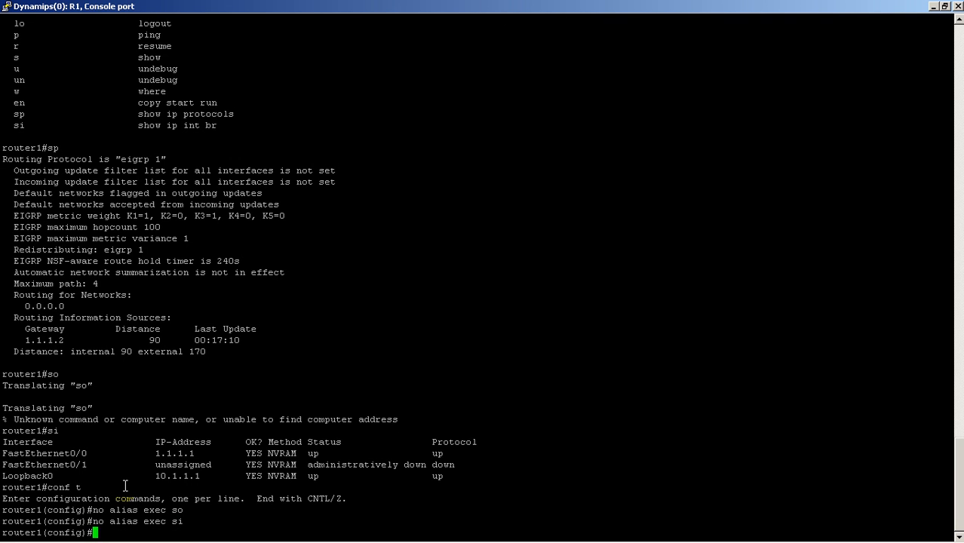
{"action": "type", "text": "do show alias"}
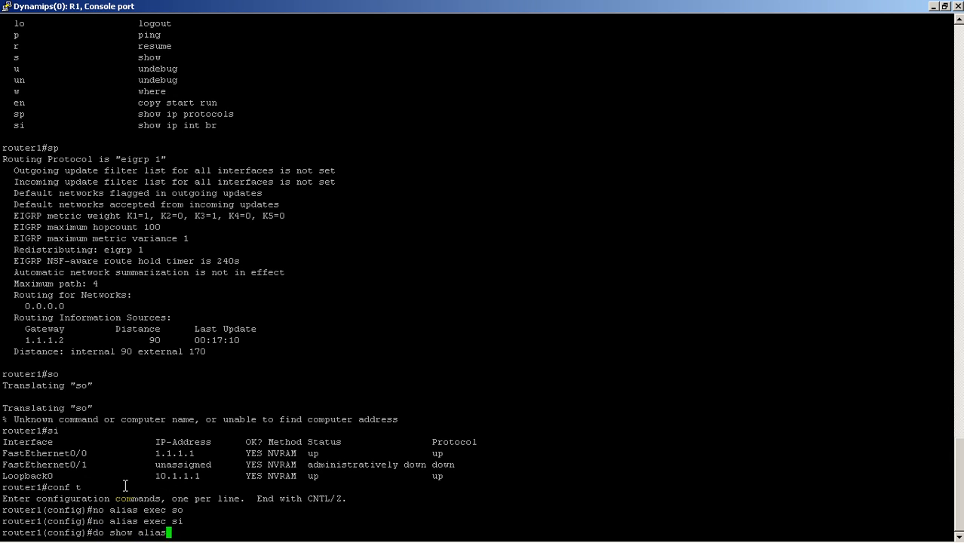
{"action": "key", "text": "Return"}
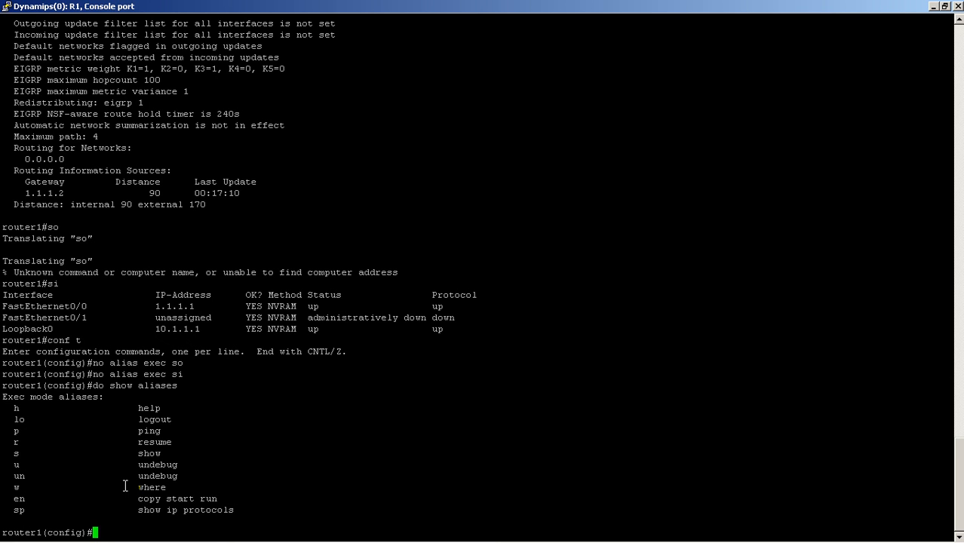
Step: Remove the sp alias and list aliases to confirm it is gone
{"action": "type", "text": "no alias exec sp"}
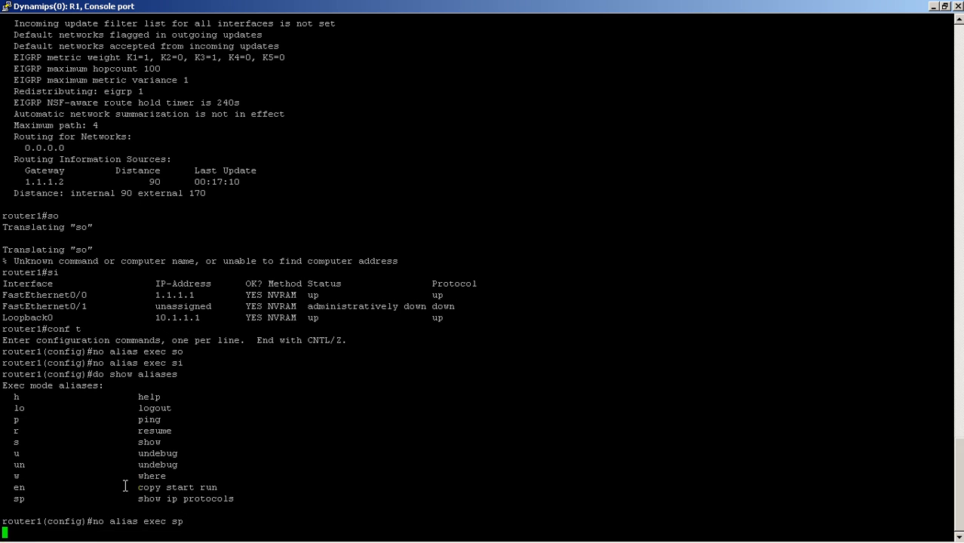
{"action": "type", "text": "do show aliases"}
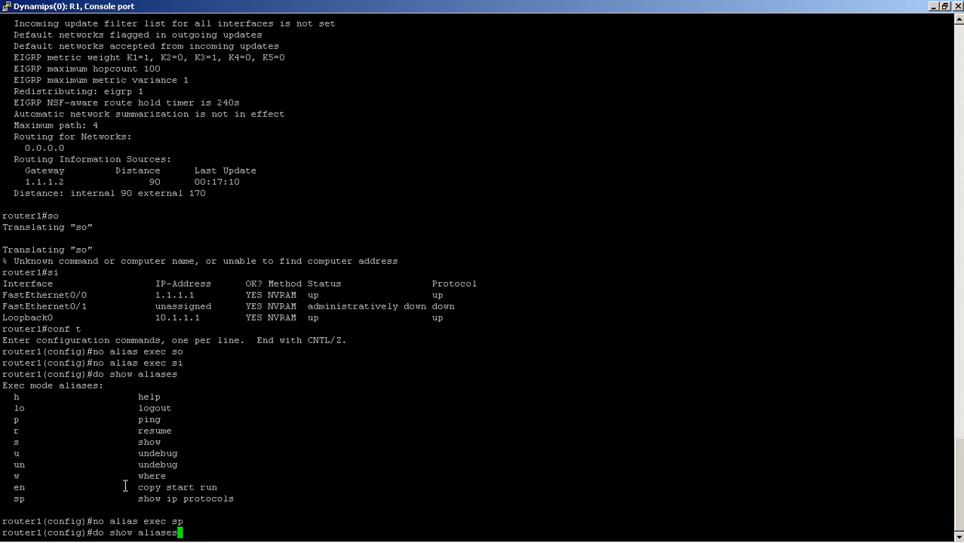
{"action": "key", "text": "Return"}
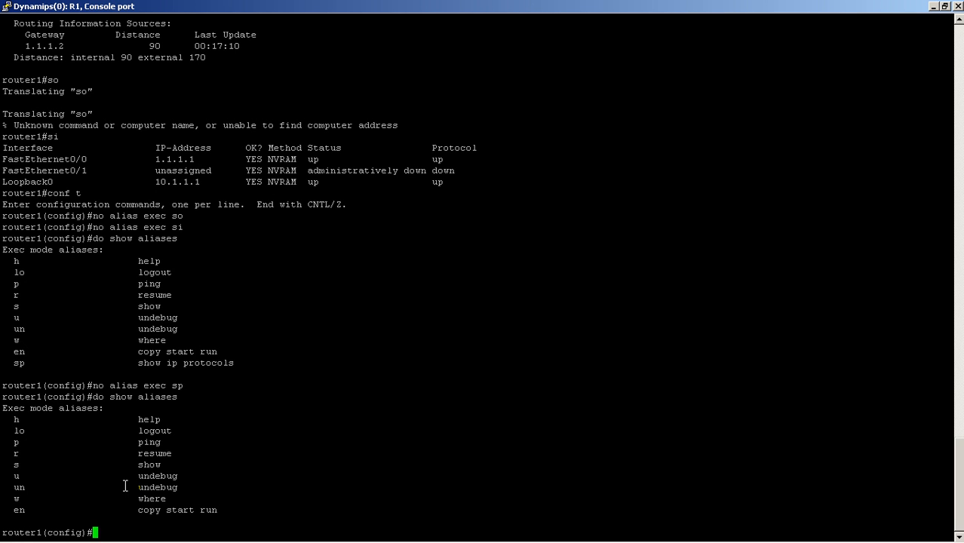
Step: Submit 'no alias exec en' to remove the en alias
{"action": "type", "text": "no alias exec"}
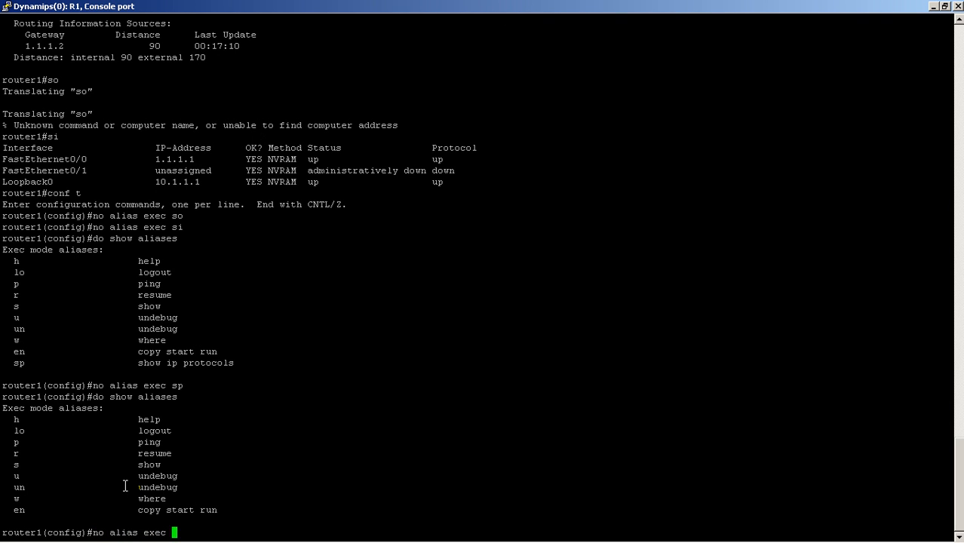
{"action": "key", "text": "Return"}
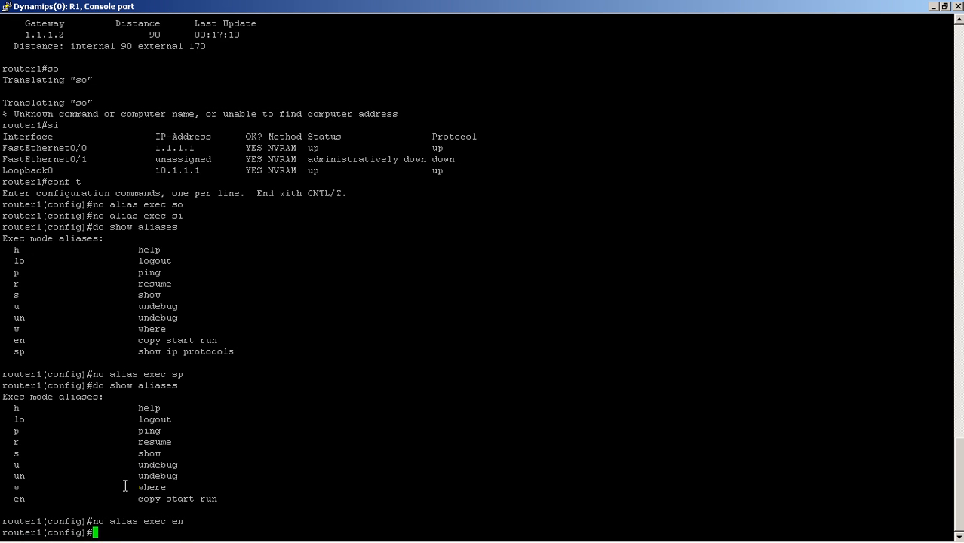